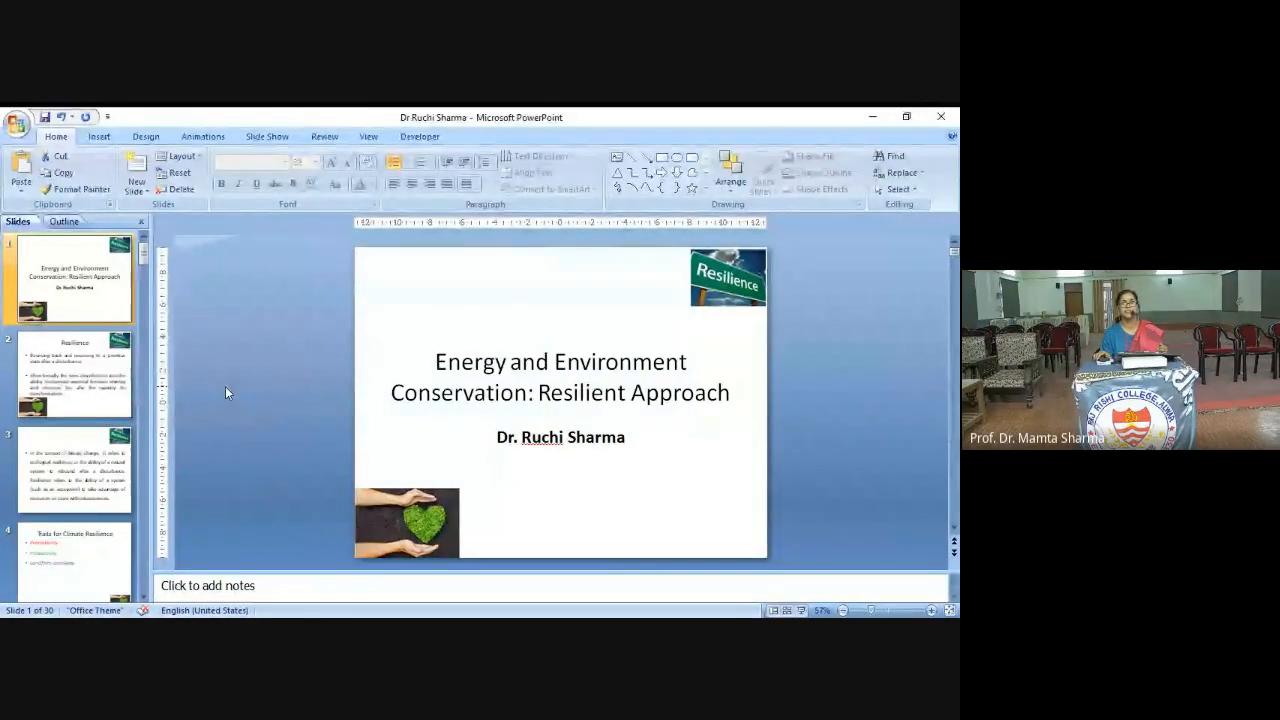
Show slide 4, 'Traits for Climate Resilience', from the Slides pane thumbnails.
click(73, 385)
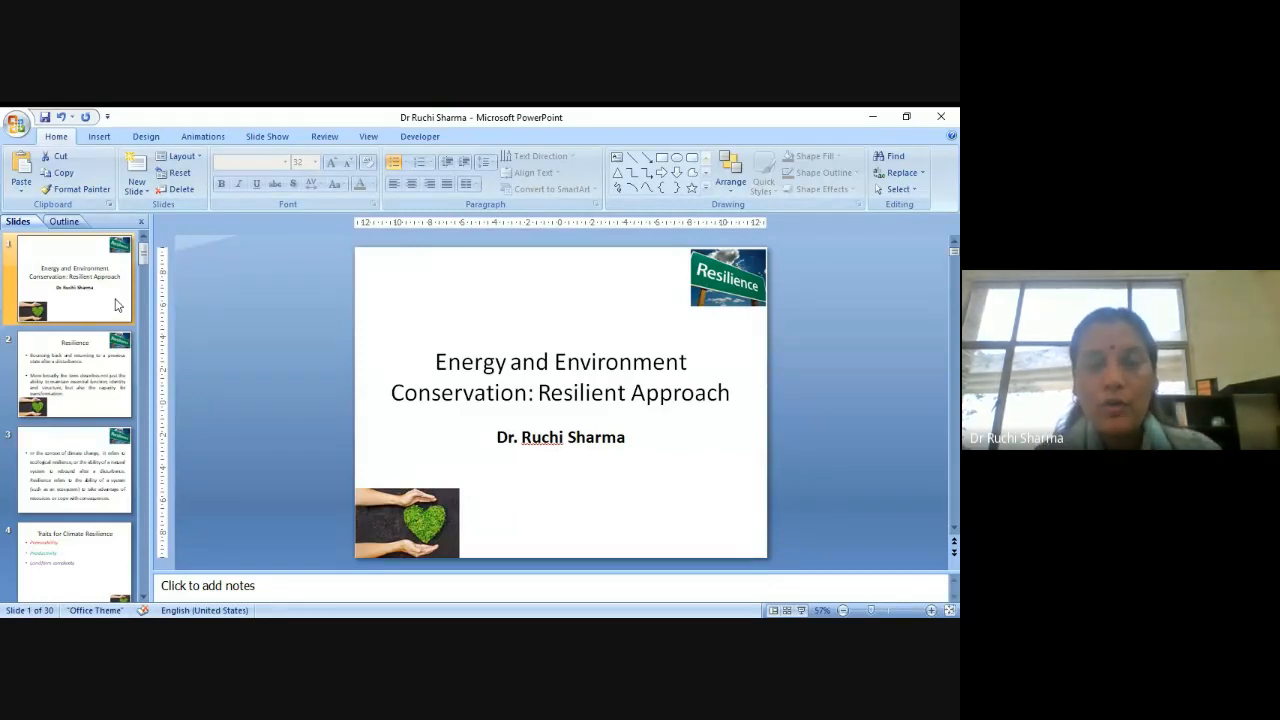
mouse_move(80, 395)
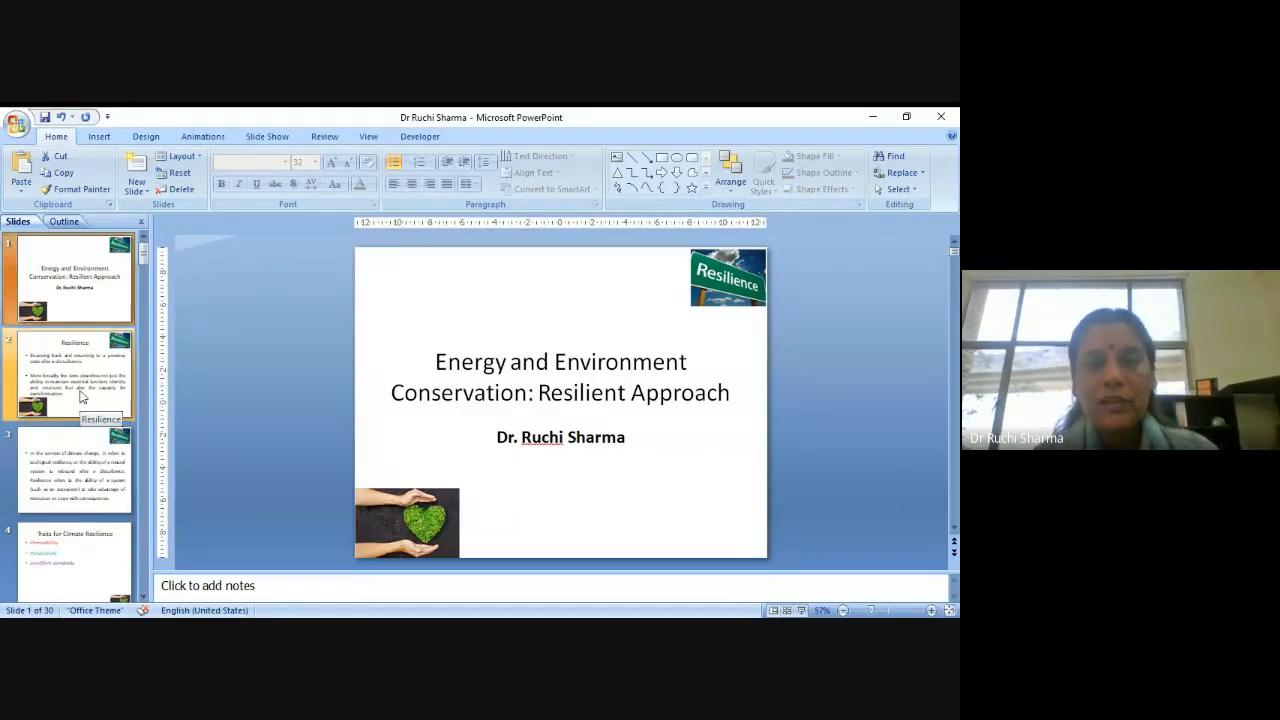
click(70, 385)
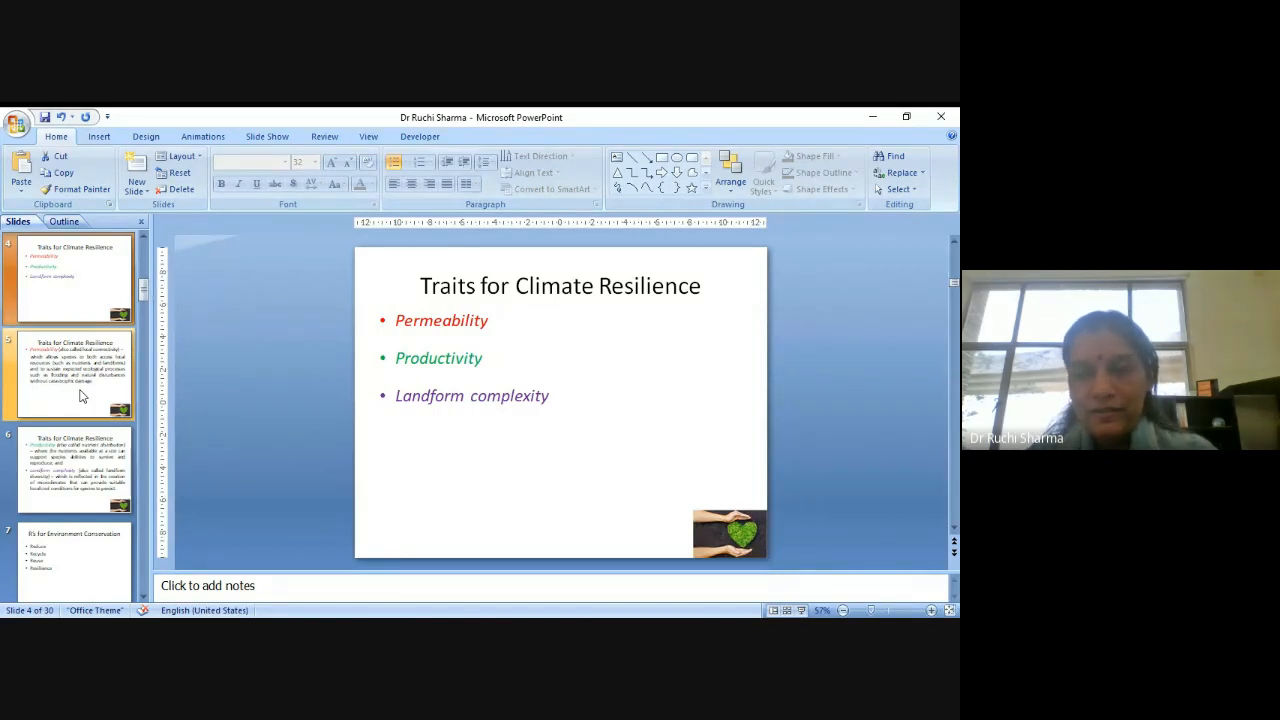
Display slide 8, 'Energy', contrasting renewable (~7%) and non-renewable (~93%) sources.
click(80, 373)
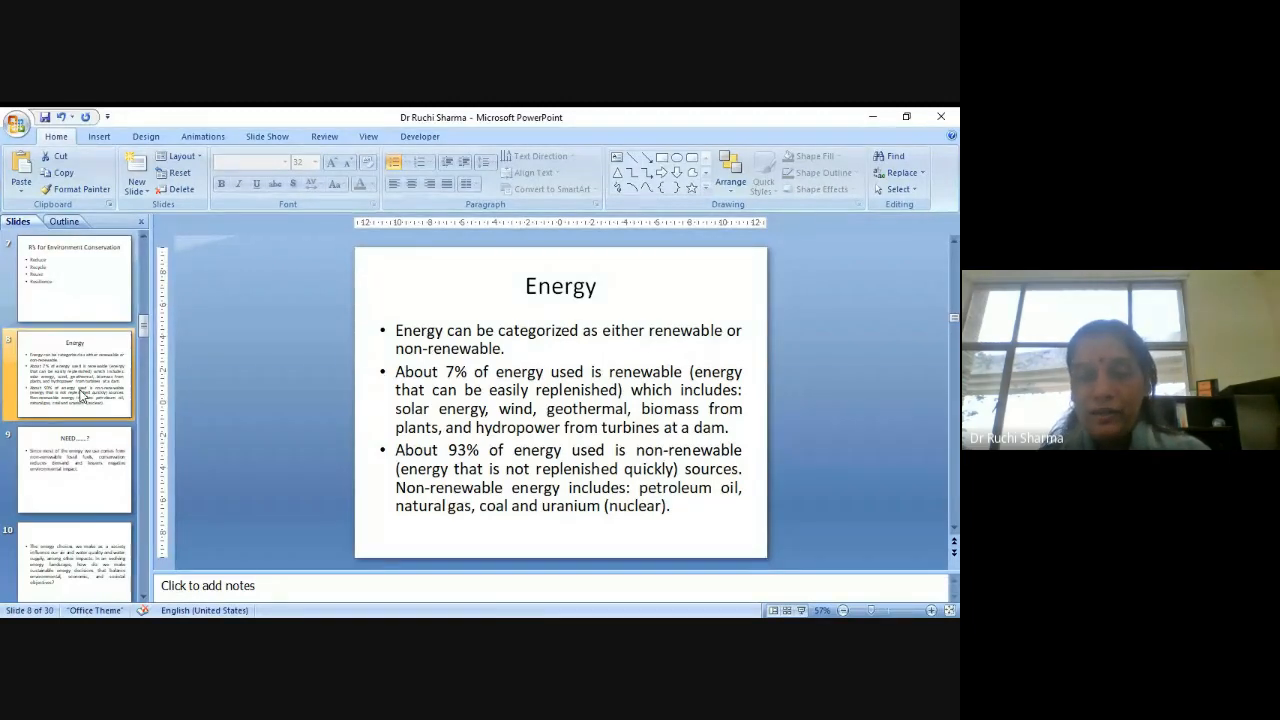
Show slide 10 on balancing environmental, economic and societal energy objectives.
click(73, 470)
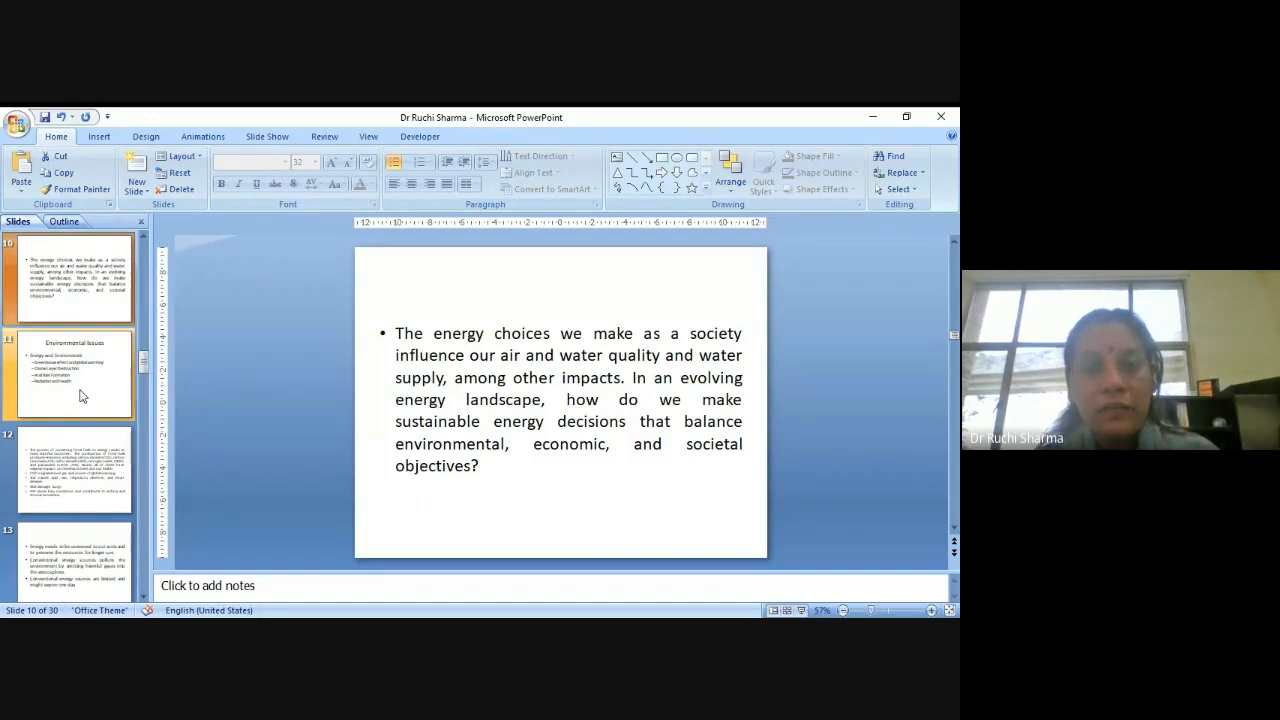
Display slide 11, 'Environmental Issues': greenhouse effect, ozone destruction, acid rain, radiation.
click(70, 375)
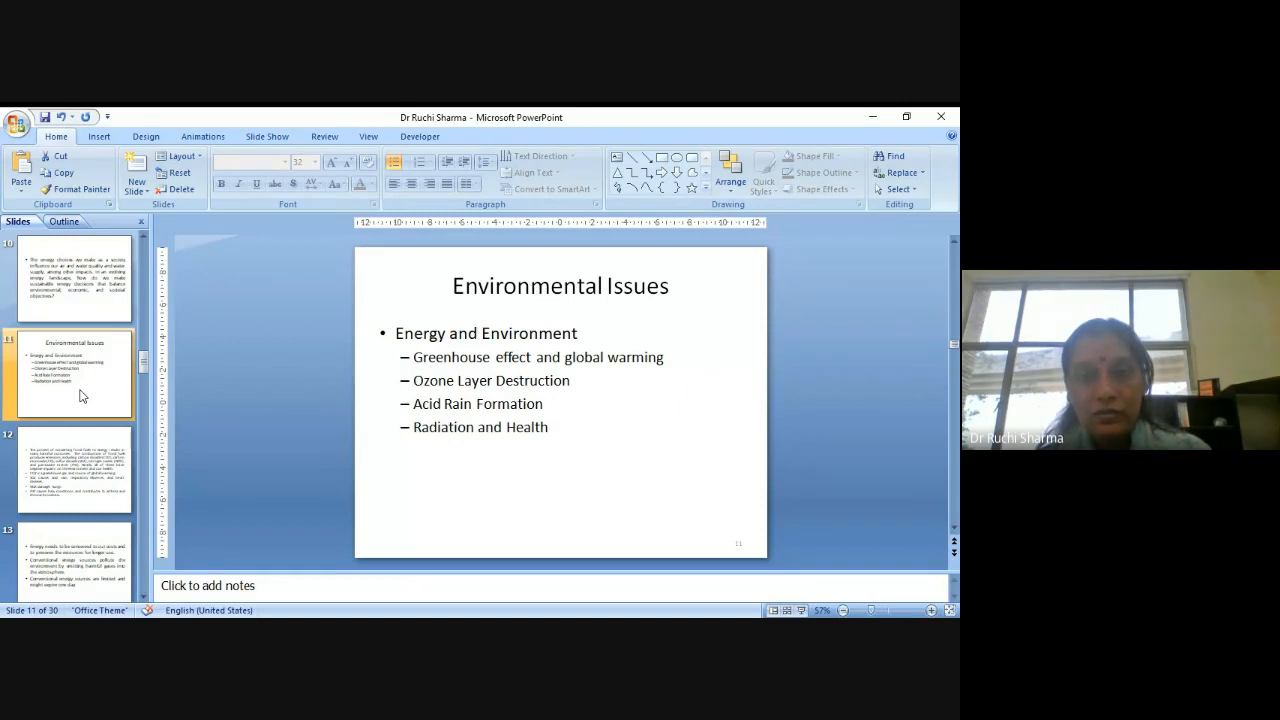
Show slide 14 on conservation preserving resources, saving money and improving environmental quality.
click(75, 470)
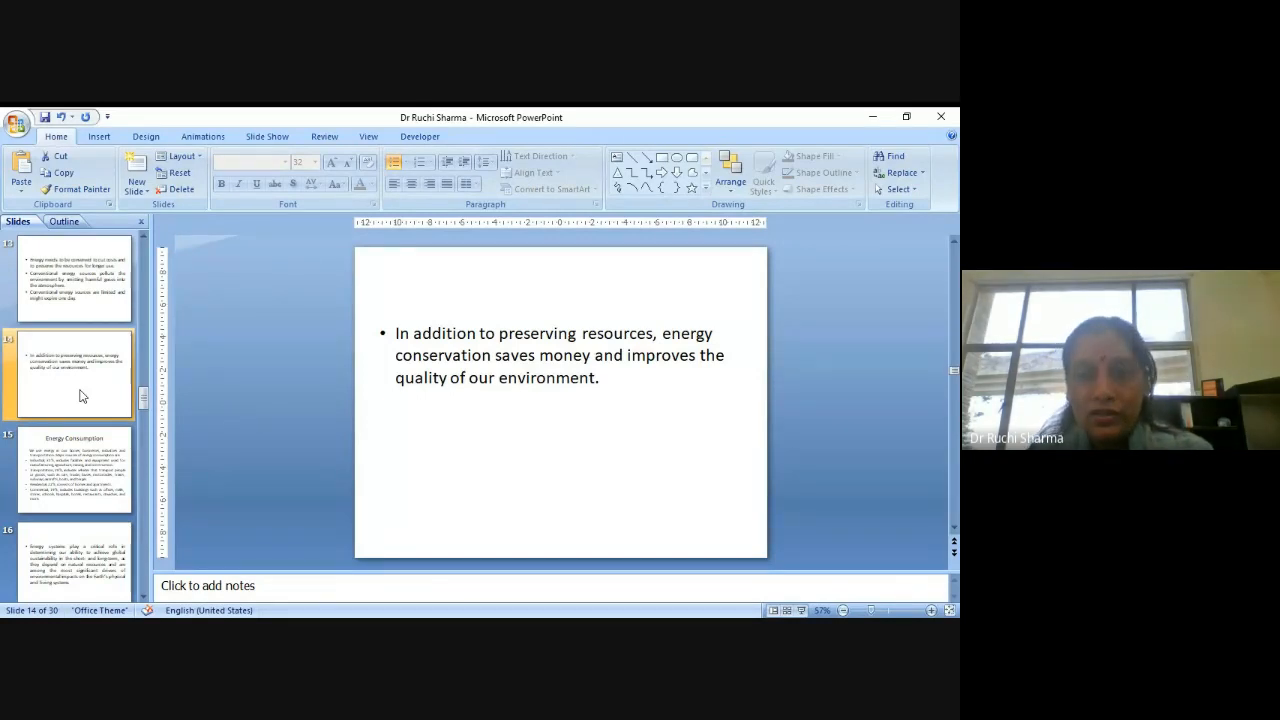
click(75, 470)
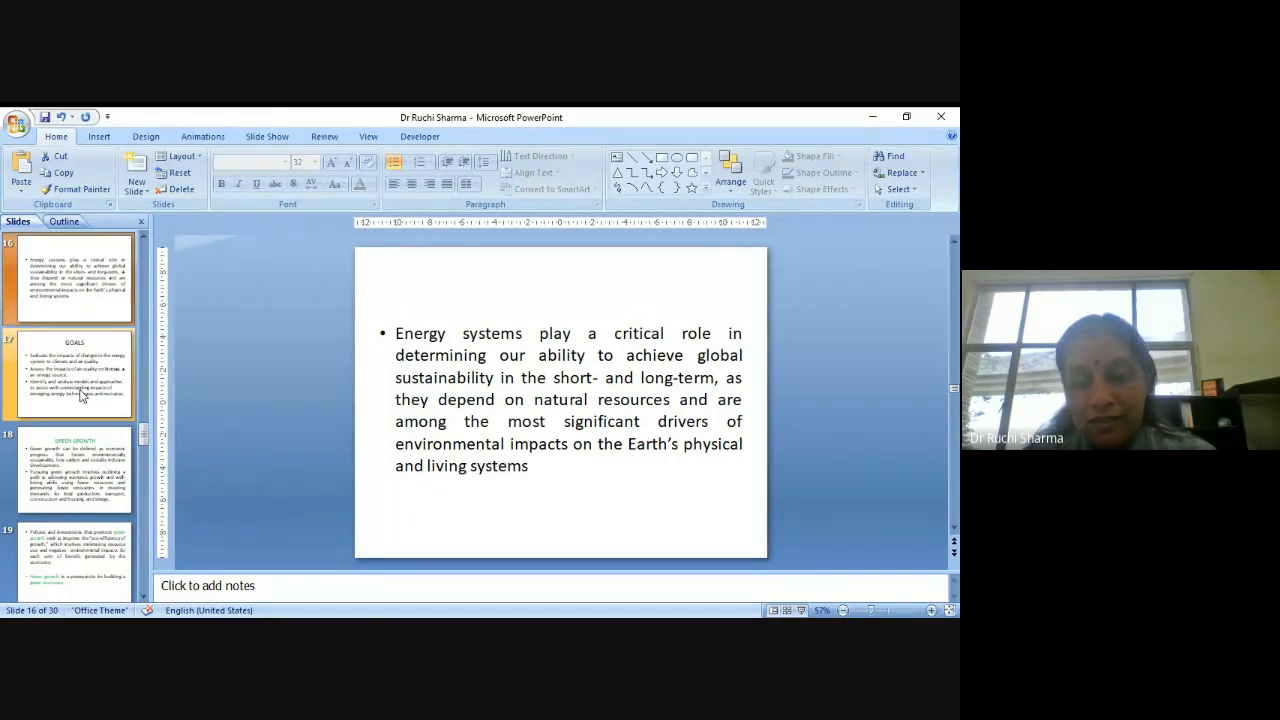
Display the 'GOALS' slide on energy-system impacts on climate, air quality and biomass.
click(71, 368)
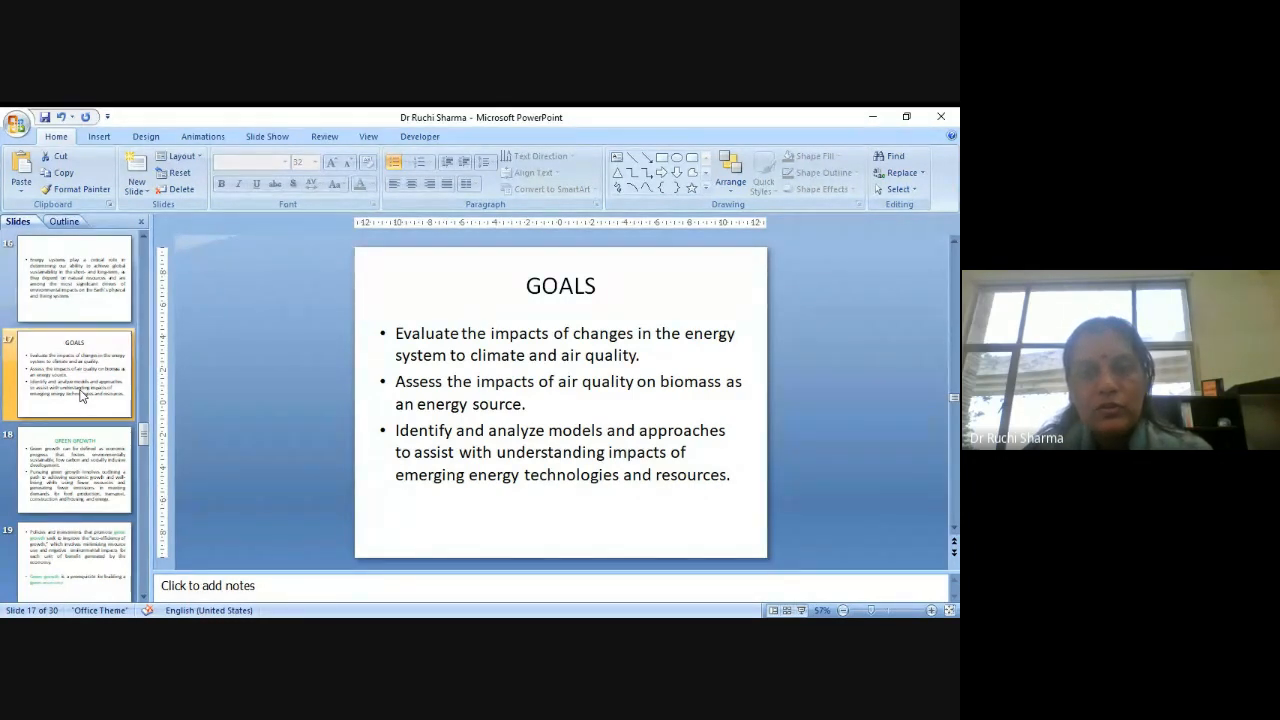
Move to slide 19 on green growth policies improving eco-efficiency.
click(74, 460)
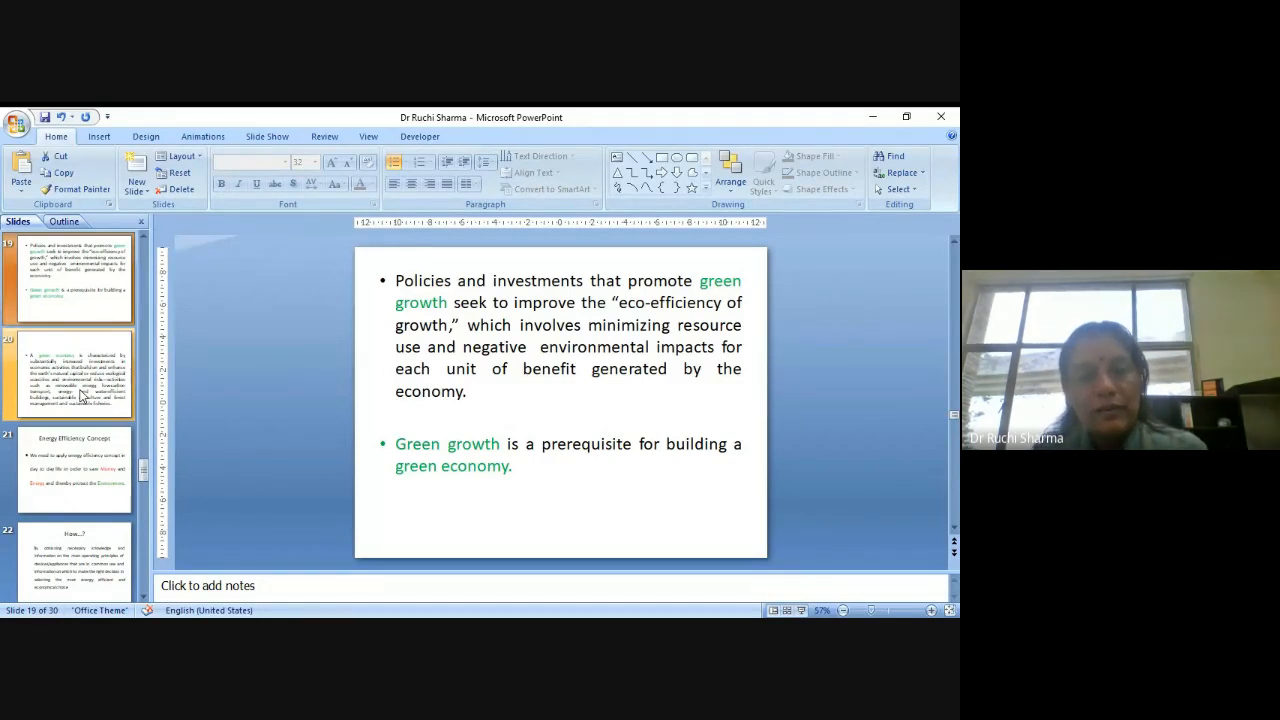
Show slide 20 defining a green economy through renewable-energy and low-carbon transport investments.
click(73, 382)
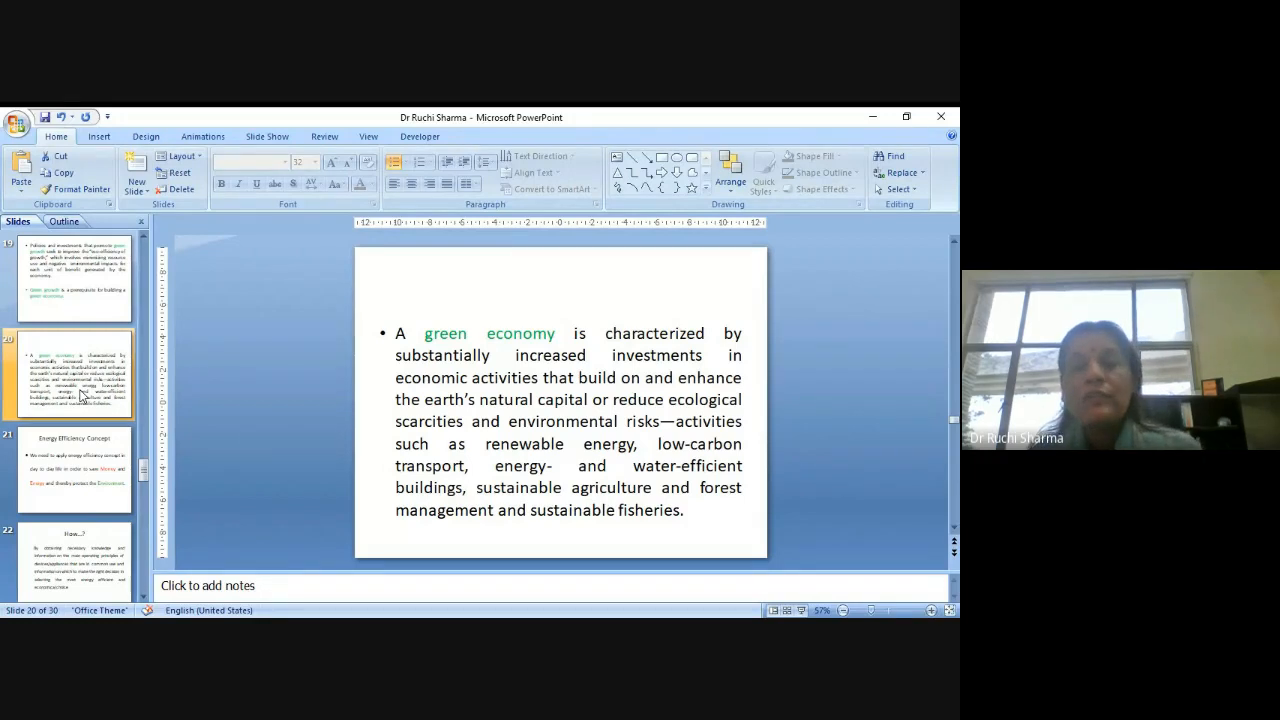
Display slide 22, 'How…?', on choosing energy-efficient, economical appliances.
click(74, 475)
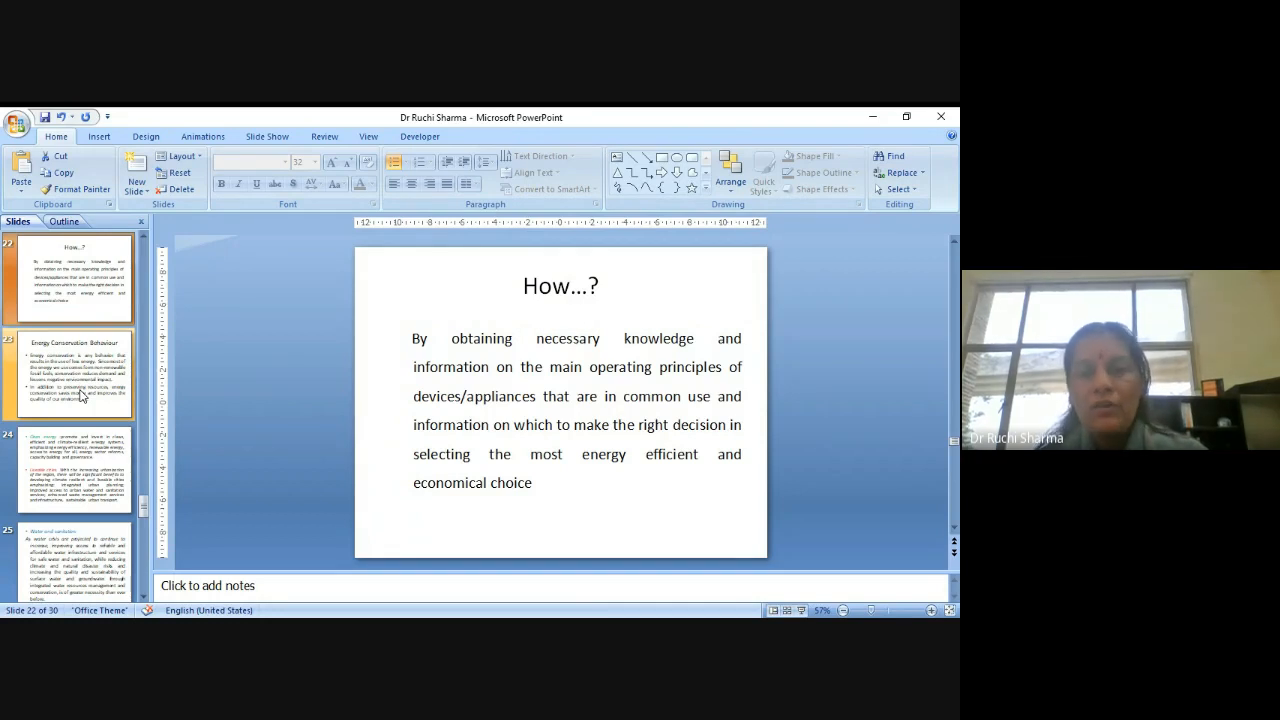
Jump to slide 29, 'Steps…', with tips for improving vehicle fuel efficiency.
click(75, 373)
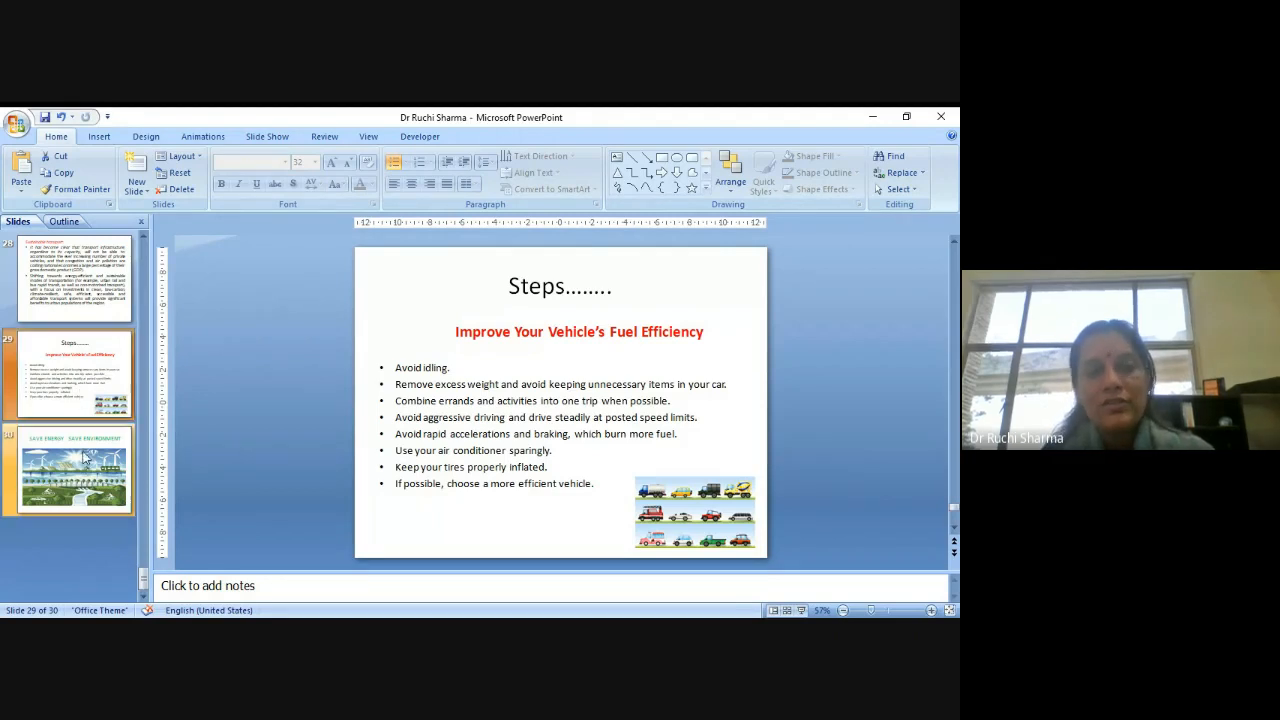
Open slide 30, 'Save Energy Save Environment', from the Slides pane thumbnails.
click(75, 465)
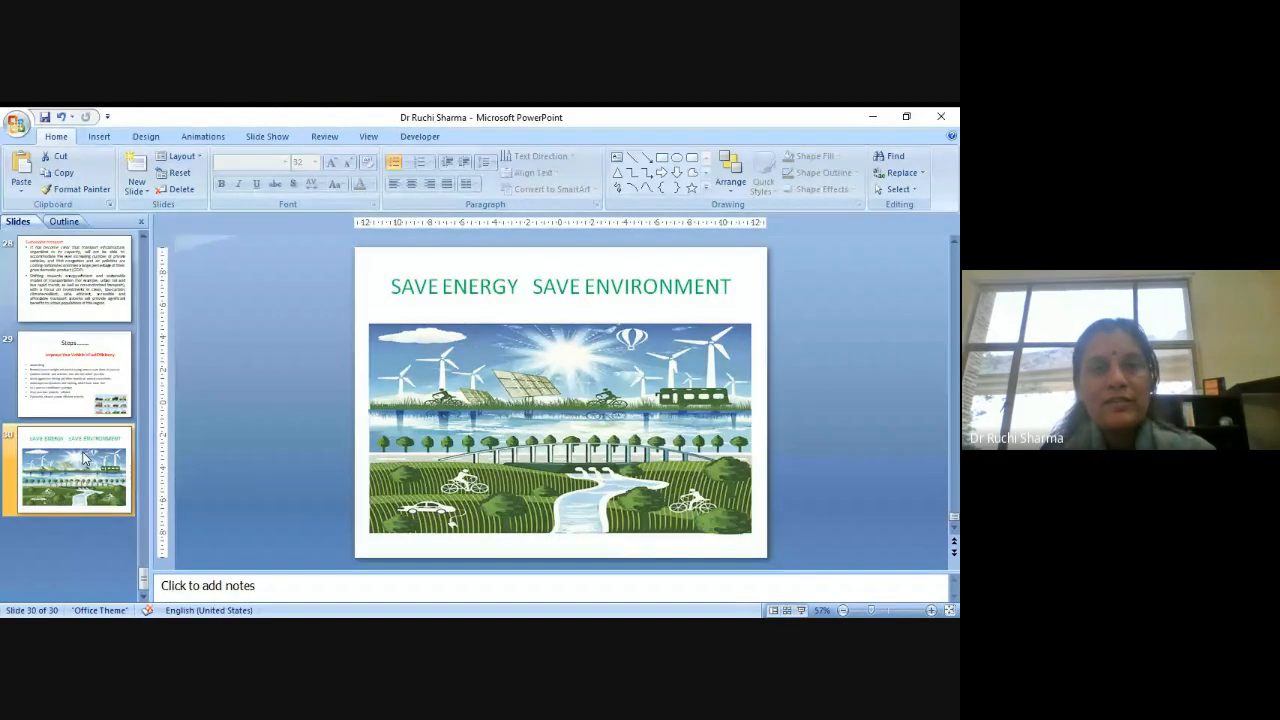